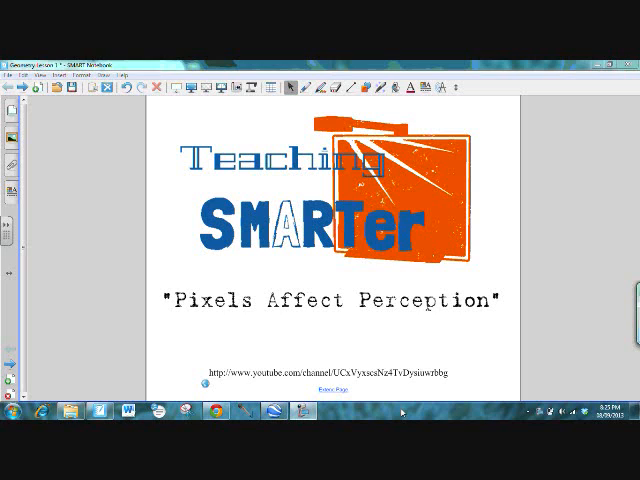
{"action": "mouse_move", "coordinate": [378, 395]}
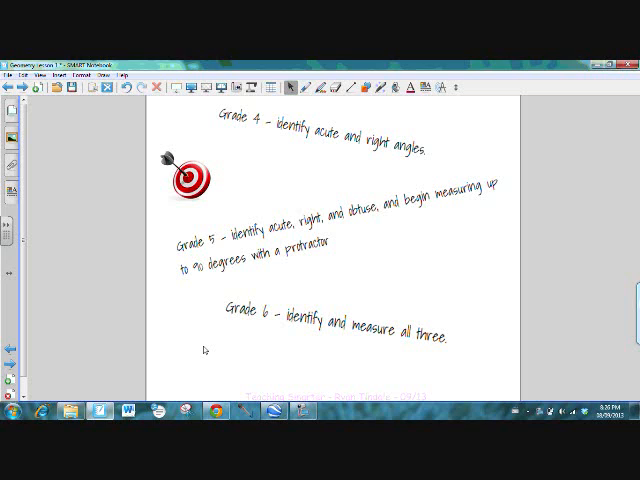
{"action": "mouse_move", "coordinate": [290, 265]}
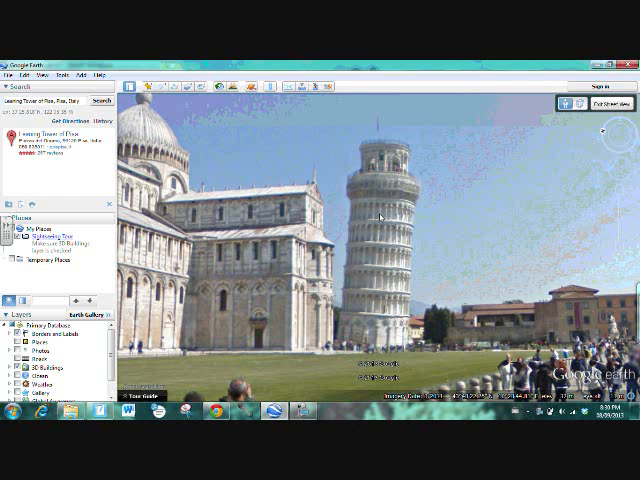
{"action": "mouse_move", "coordinate": [384, 217]}
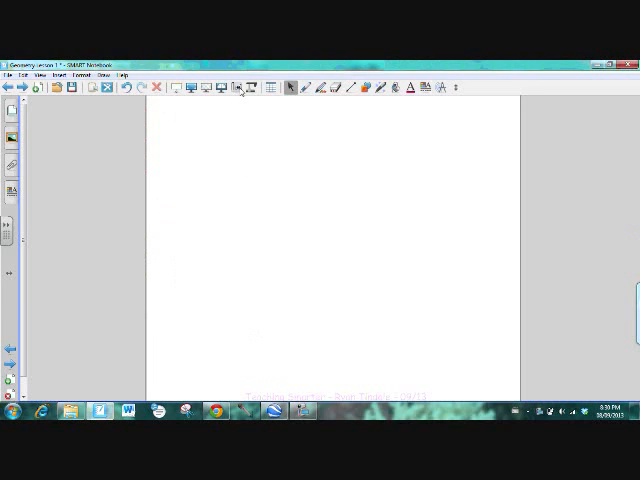
- Switch to SMART Notebook and add a blank page for the tower picture
{"action": "left_click", "coordinate": [237, 87]}
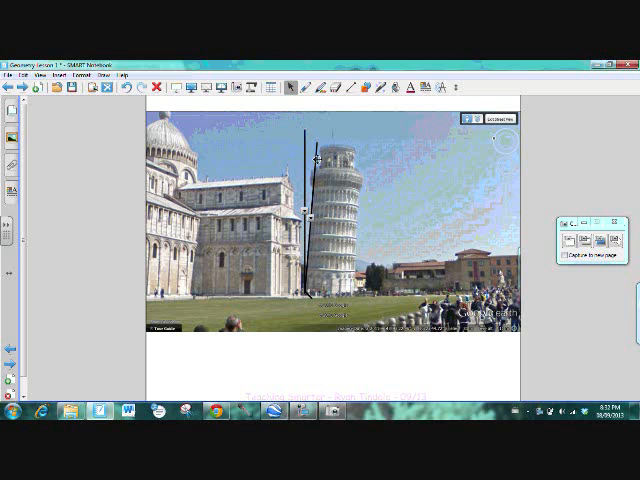
- Right-click on the page holding the Leaning Tower snapshot
{"action": "right_click", "coordinate": [320, 220]}
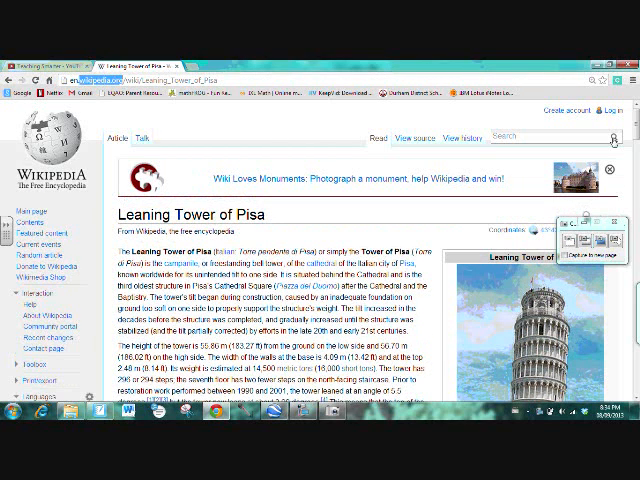
- Scroll down the Leaning_tower_of_pisa_cyark.JPG file page to examine the elevation measurements
{"action": "scroll", "scroll_direction": "down", "scroll_amount": 3}
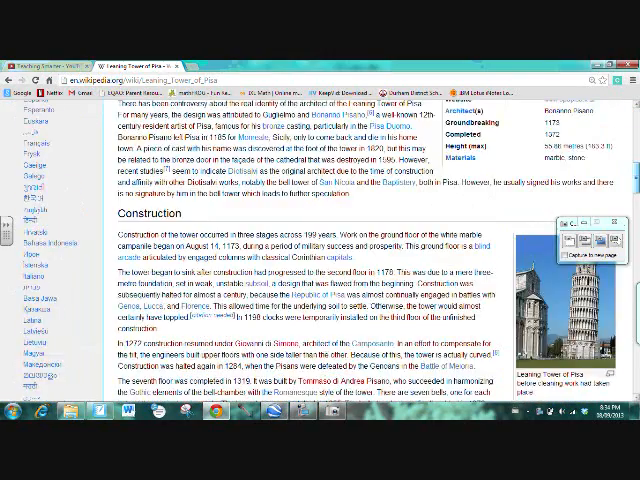
{"action": "scroll", "scroll_direction": "down", "scroll_amount": 3}
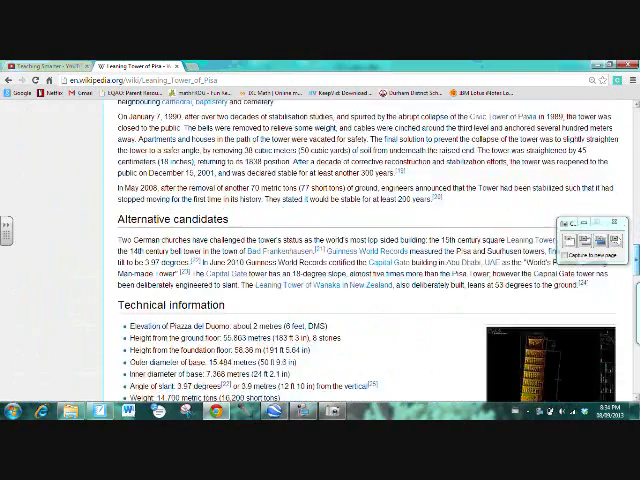
{"action": "scroll", "scroll_direction": "down", "scroll_amount": 3}
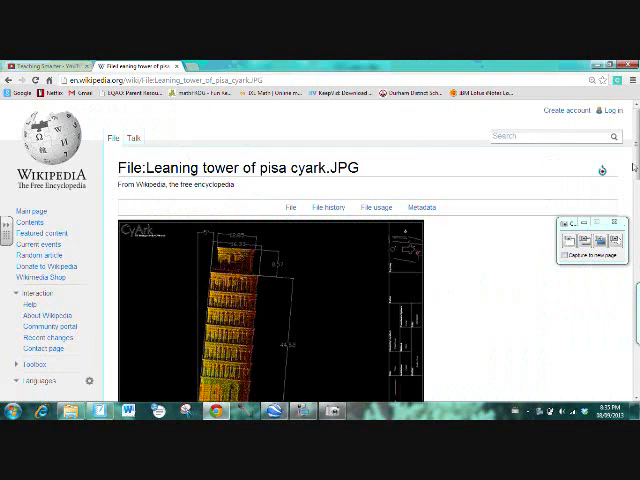
{"action": "scroll", "scroll_direction": "down", "scroll_amount": 3}
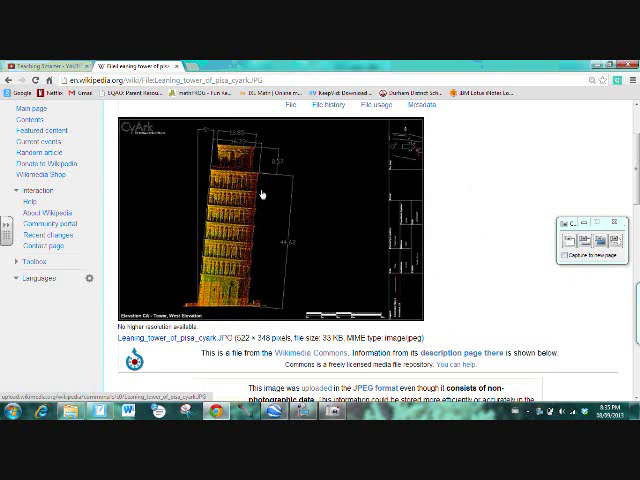
{"action": "mouse_move", "coordinate": [217, 160]}
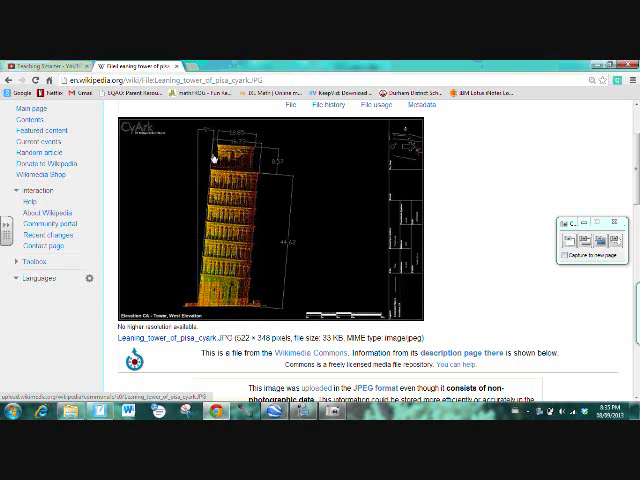
{"action": "mouse_move", "coordinate": [205, 138]}
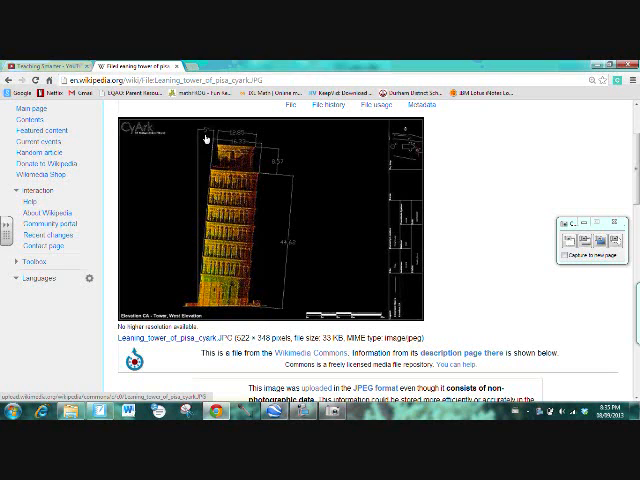
{"action": "mouse_move", "coordinate": [205, 138]}
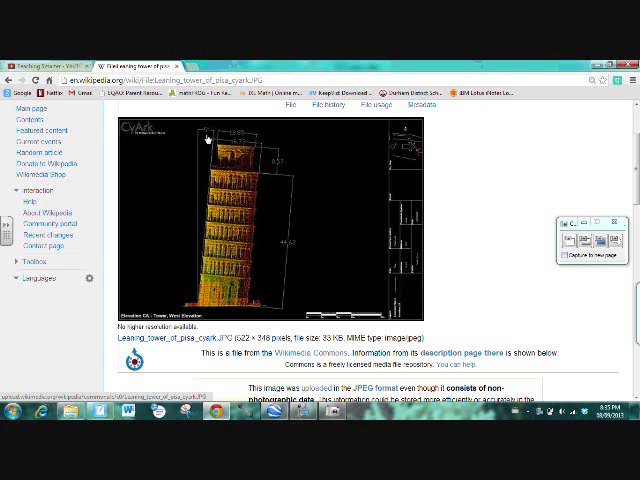
{"action": "mouse_move", "coordinate": [265, 365]}
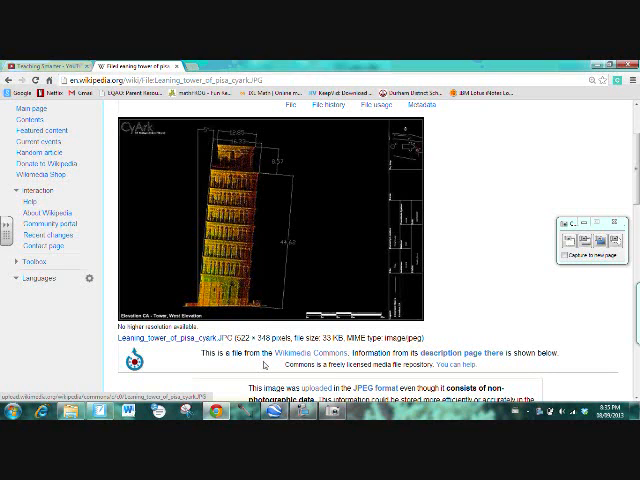
- Return to the SMART Notebook page with the Pisa tower snapshot and lines
{"action": "left_click", "coordinate": [95, 414]}
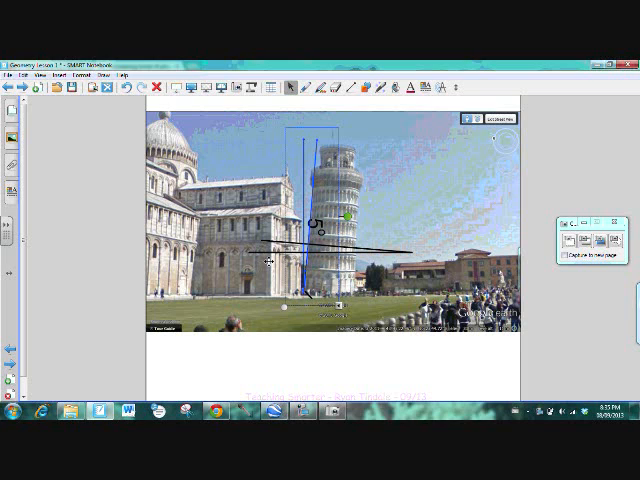
{"action": "mouse_move", "coordinate": [75, 130]}
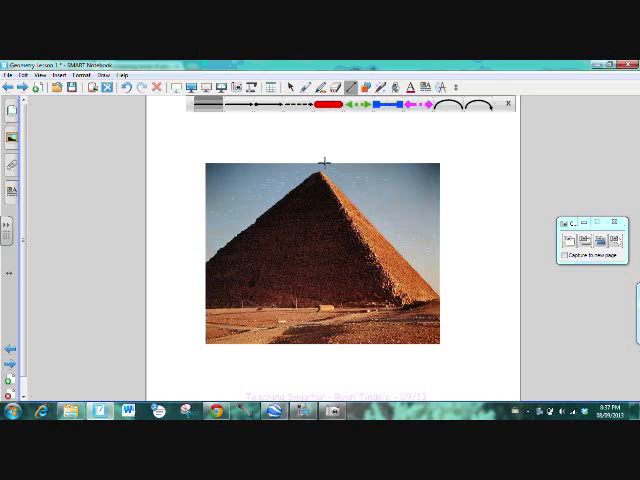
- Draw a straight line from the pyramid's peak along its right slope
{"action": "left_click_drag", "start_coordinate": [325, 162], "coordinate": [372, 212]}
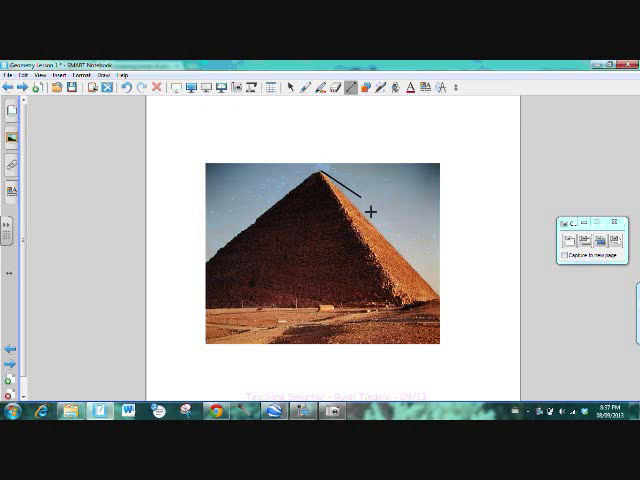